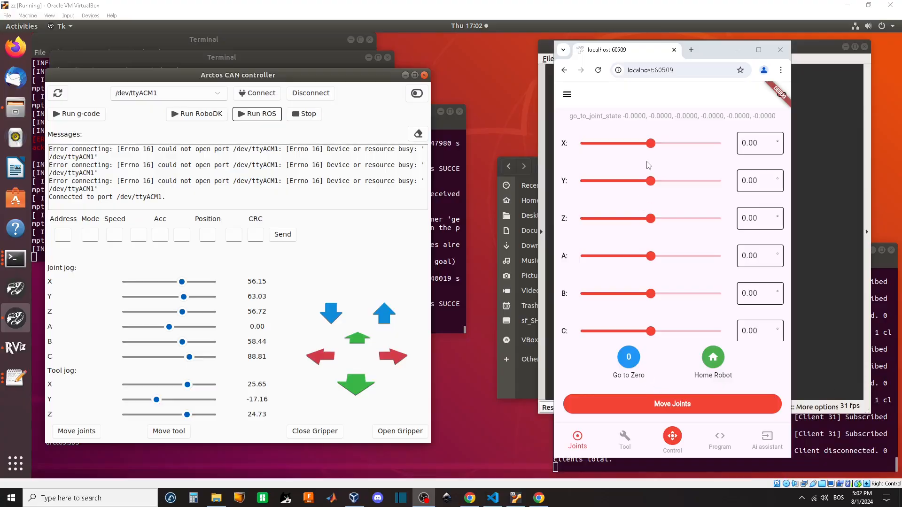
Step: Place the app beside RViz and wait for 'Connected to WebSocket' with all joints at zero
click(566, 95)
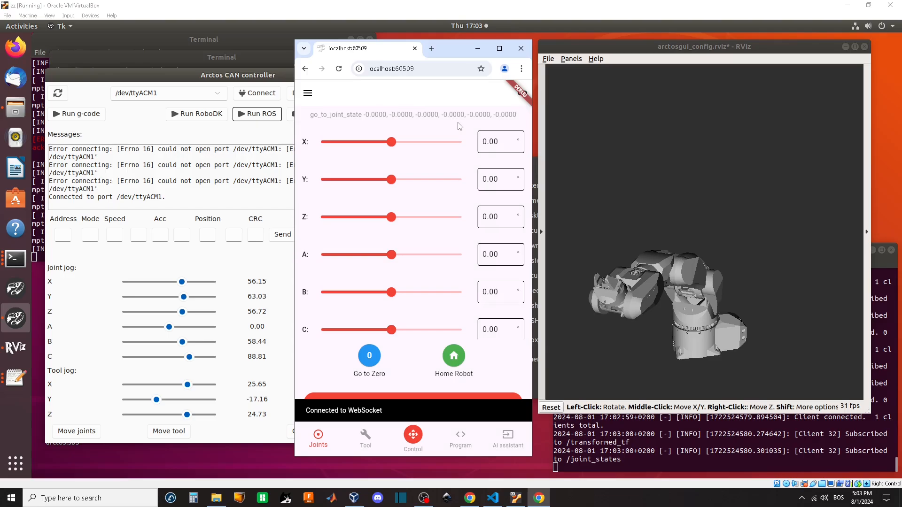
Step: Set joint X to -39° and joint Y to 35°, then send the joint move
click(369, 356)
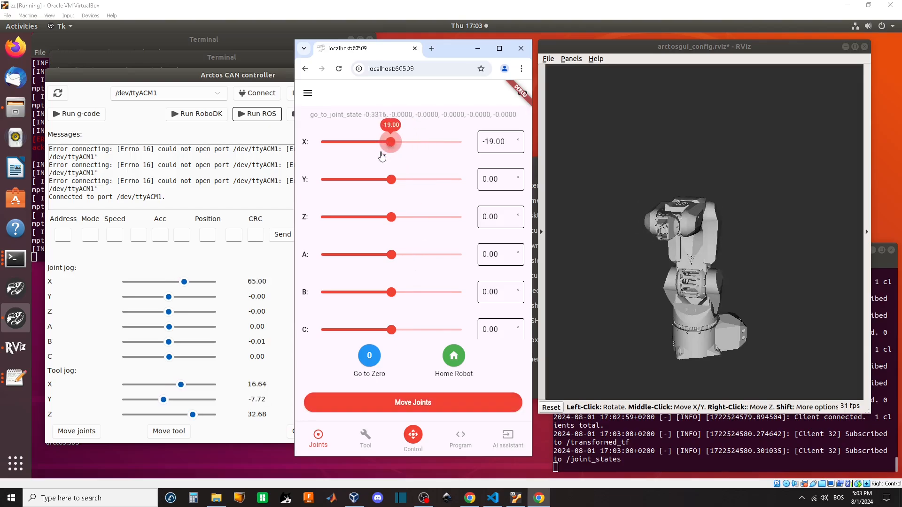
click(413, 402)
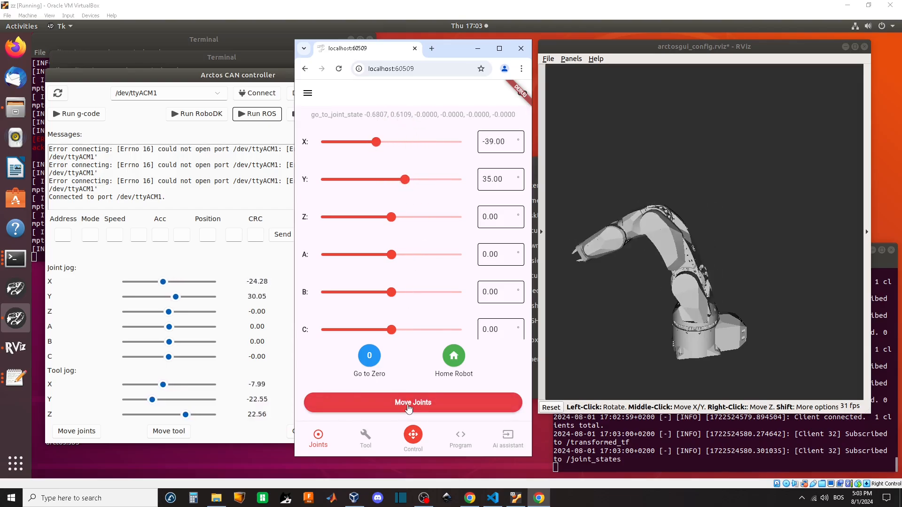
Step: Jog the tool and apply Move tool, then send the posed arm angles from the Control screen
click(366, 438)
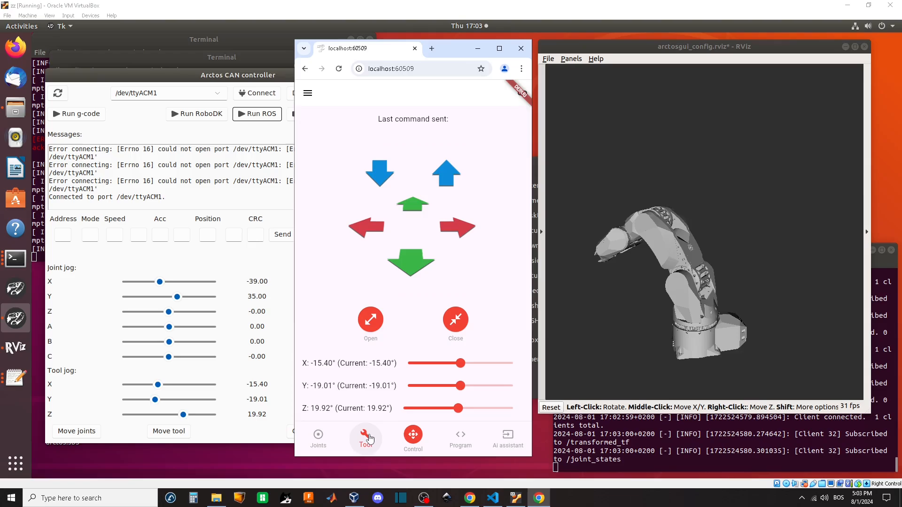
click(380, 172)
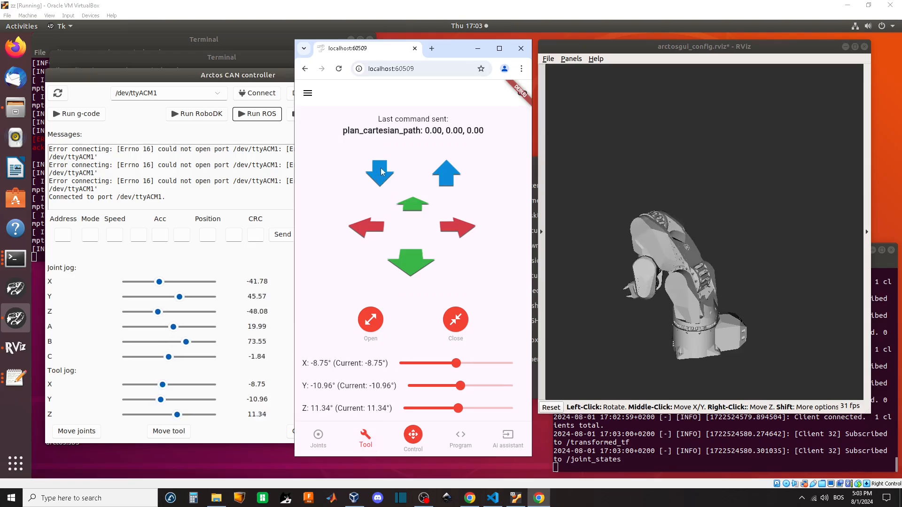
click(446, 174)
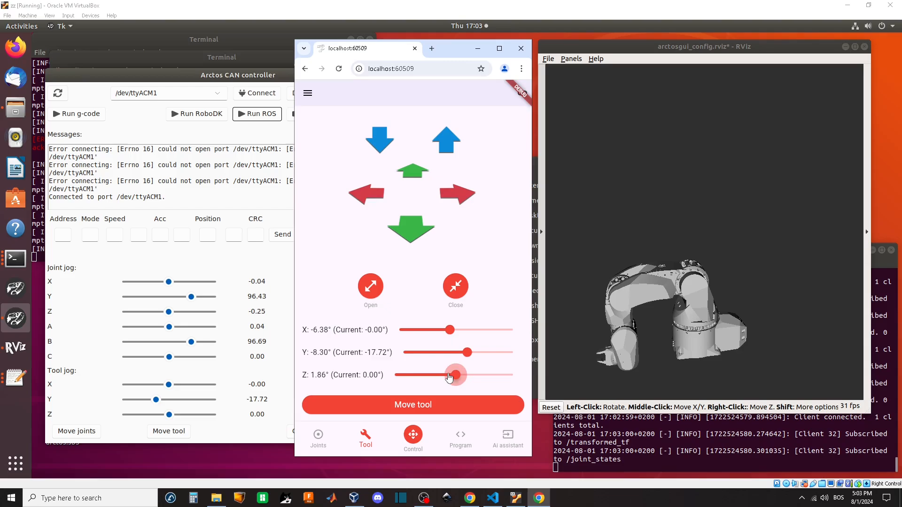
click(413, 405)
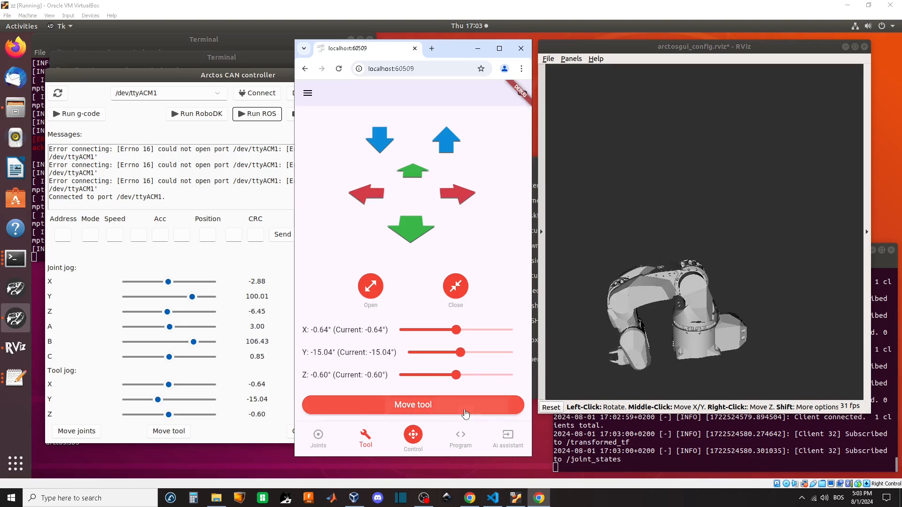
mouse_move(371, 286)
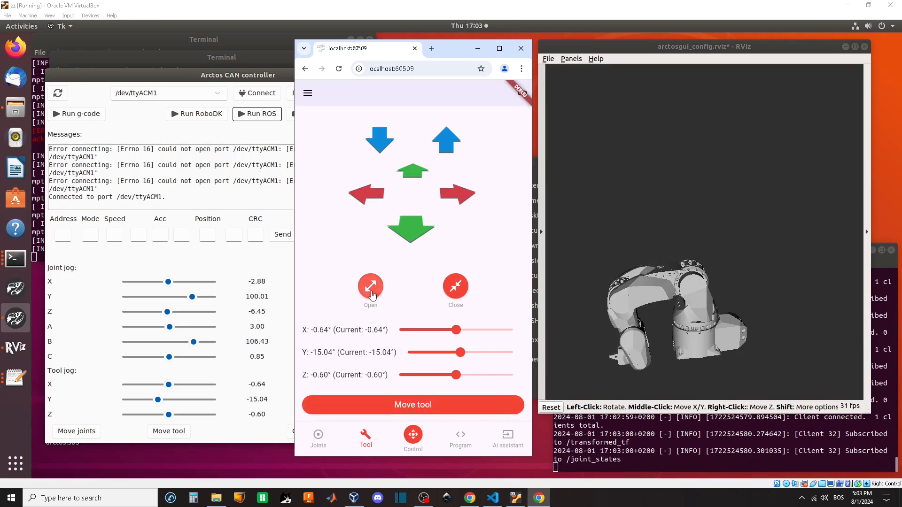
click(413, 439)
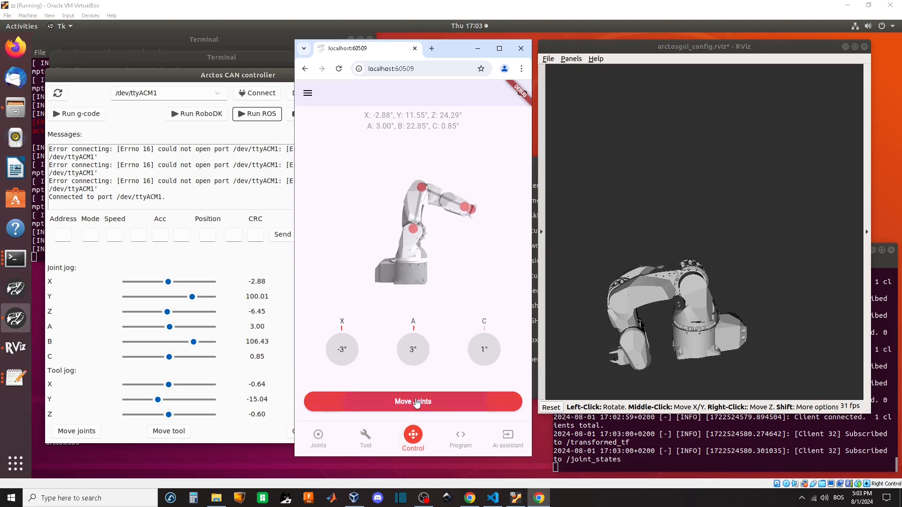
click(412, 402)
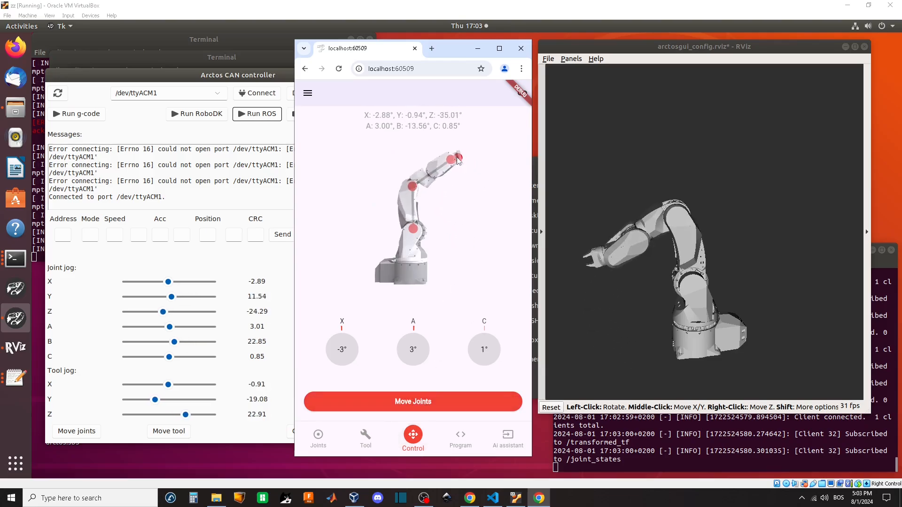